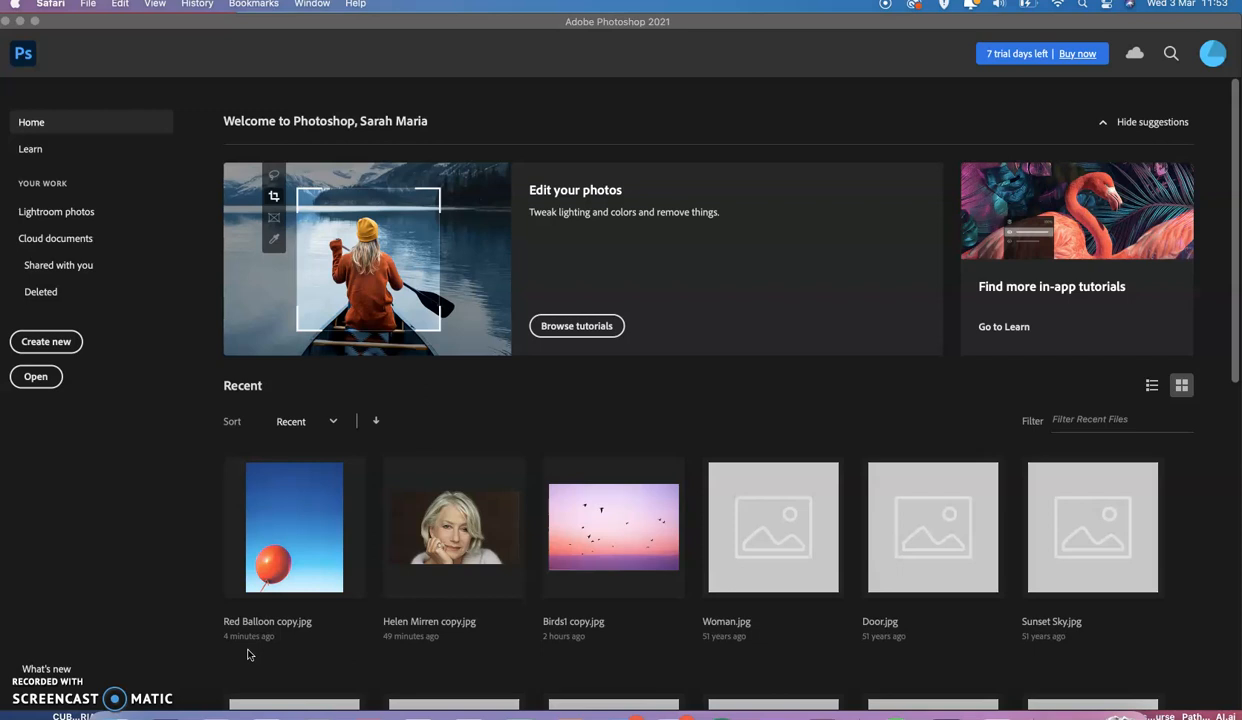
mouse_move(238, 587)
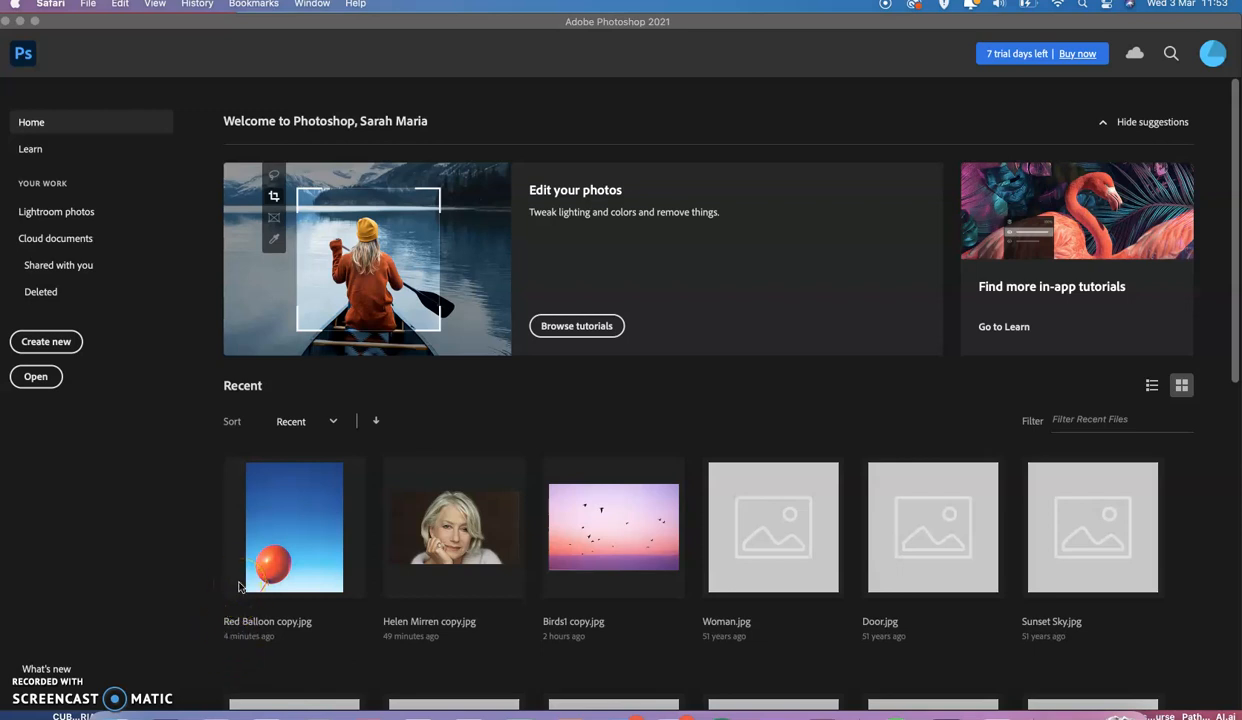
mouse_move(245, 538)
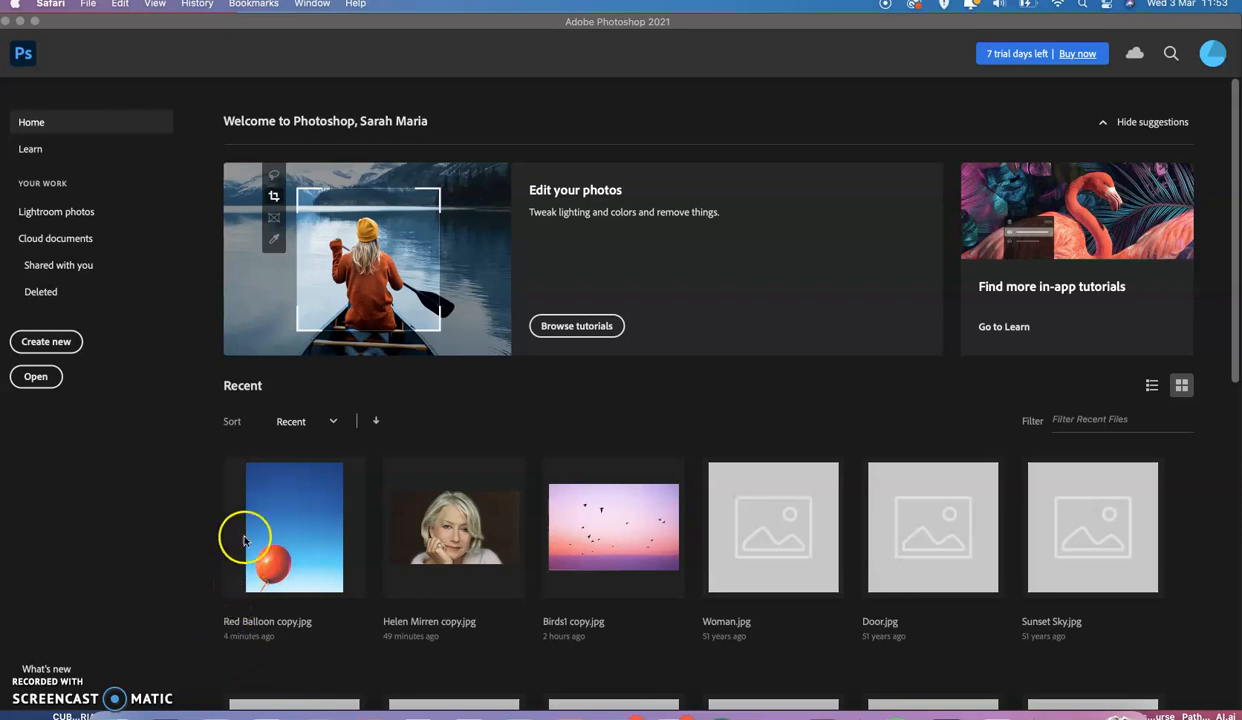
Open Red Balloon copy.jpg and switch to the Color Replacement Tool
double_click(294, 527)
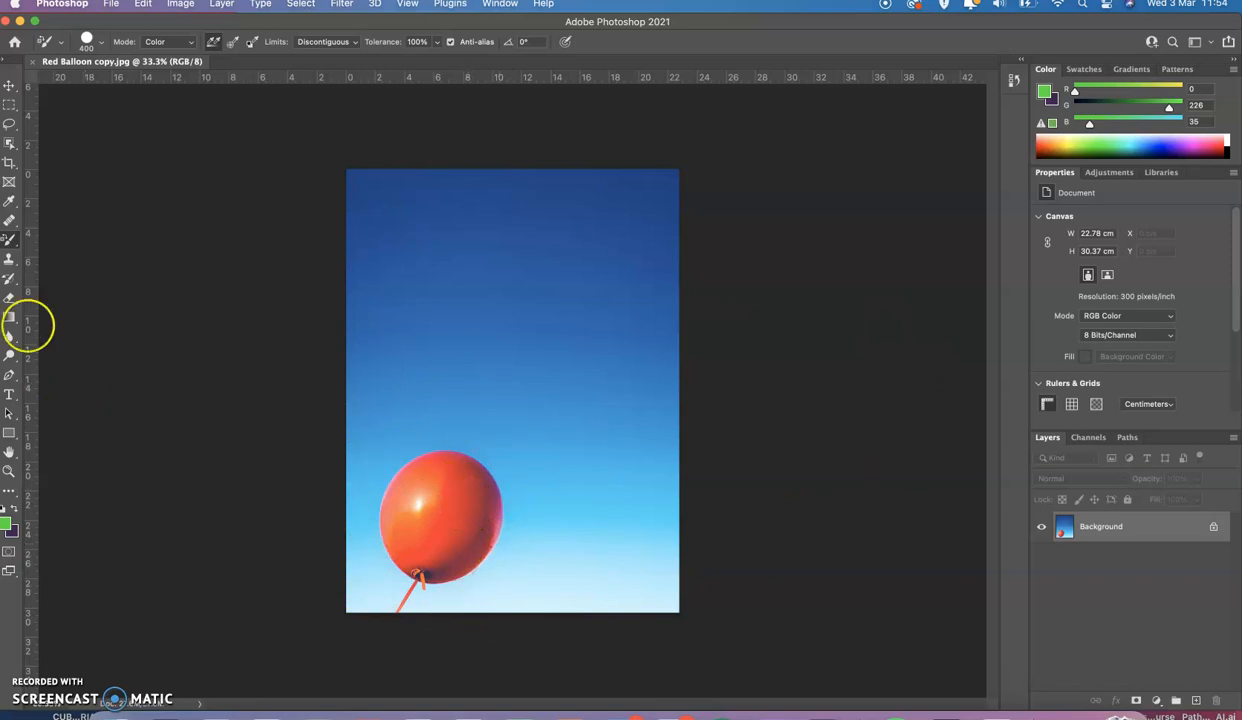
mouse_move(10, 222)
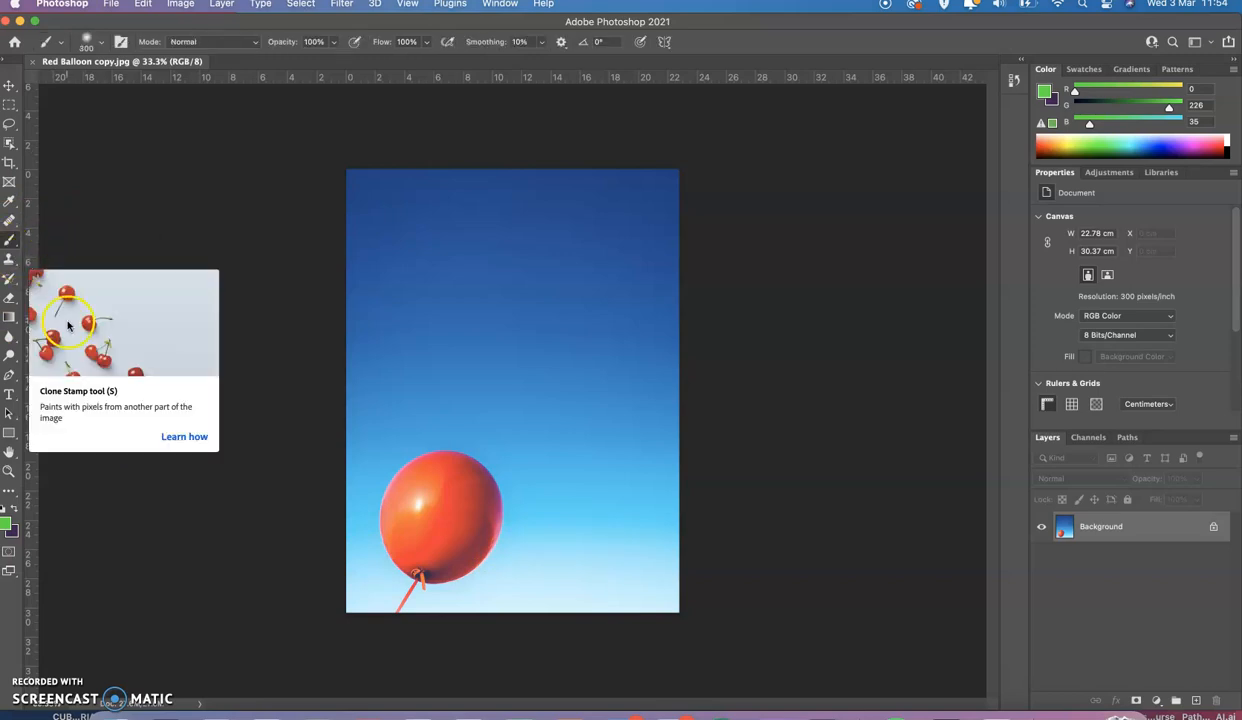
right_click(11, 238)
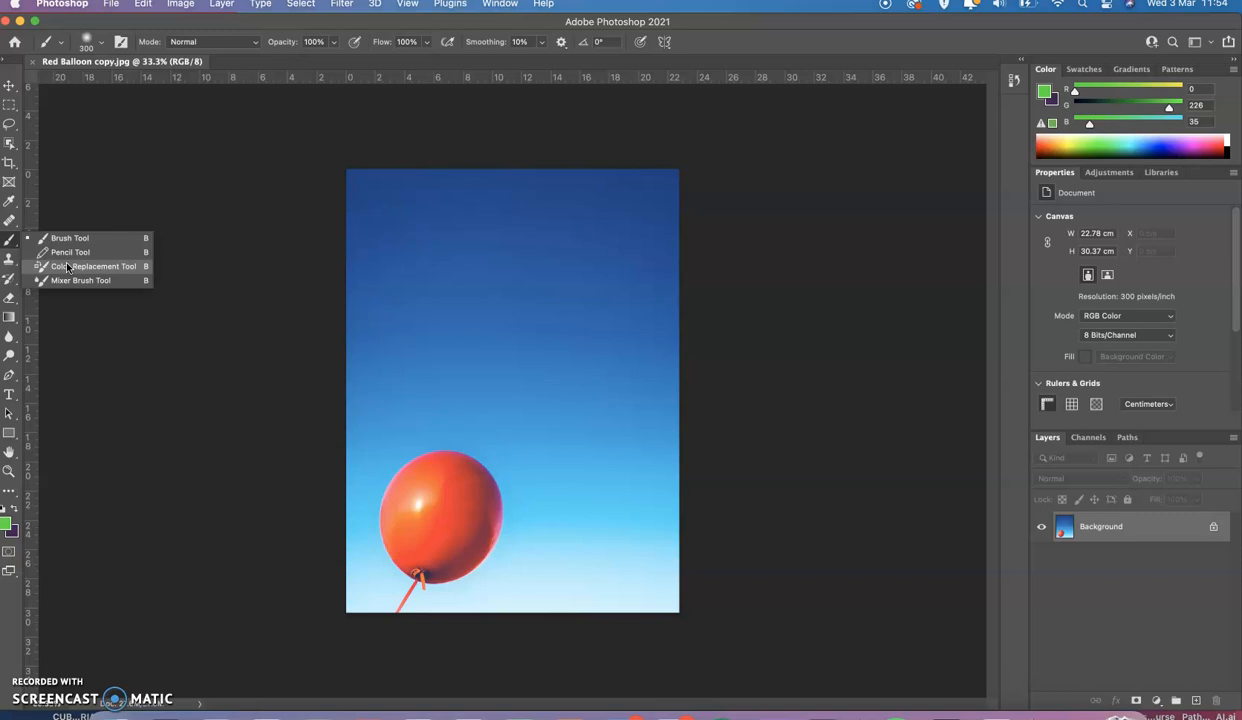
click(97, 266)
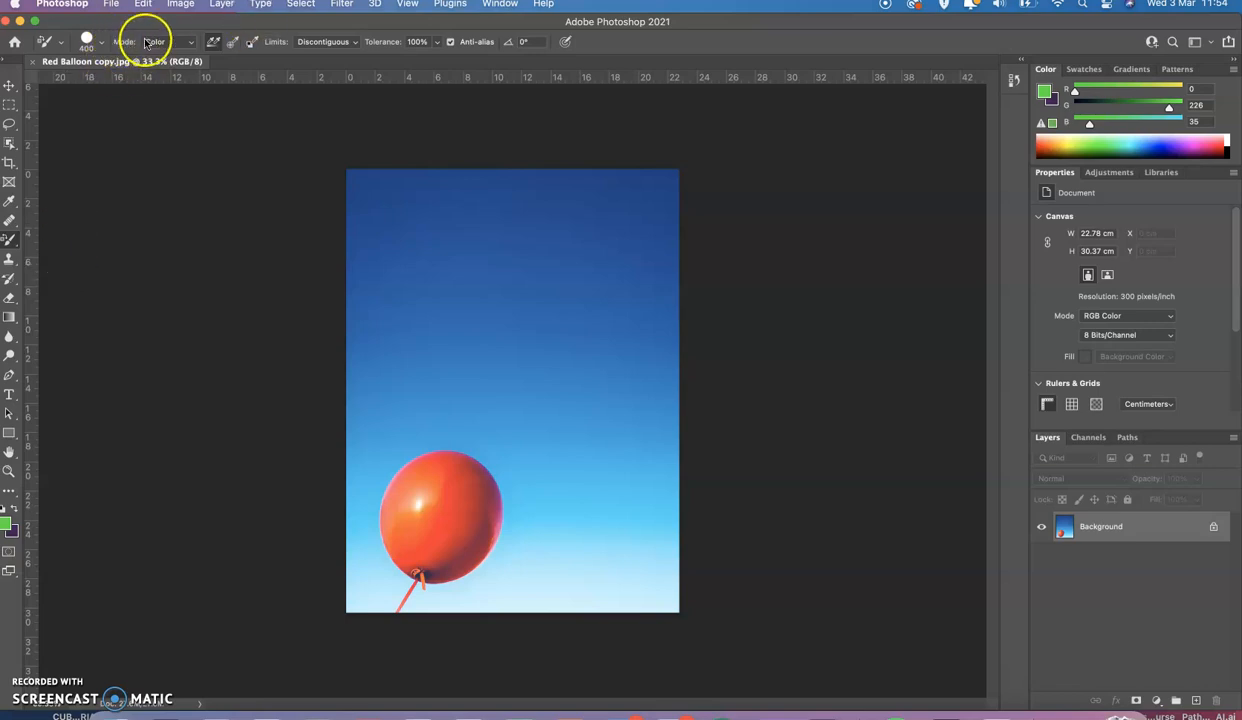
click(155, 42)
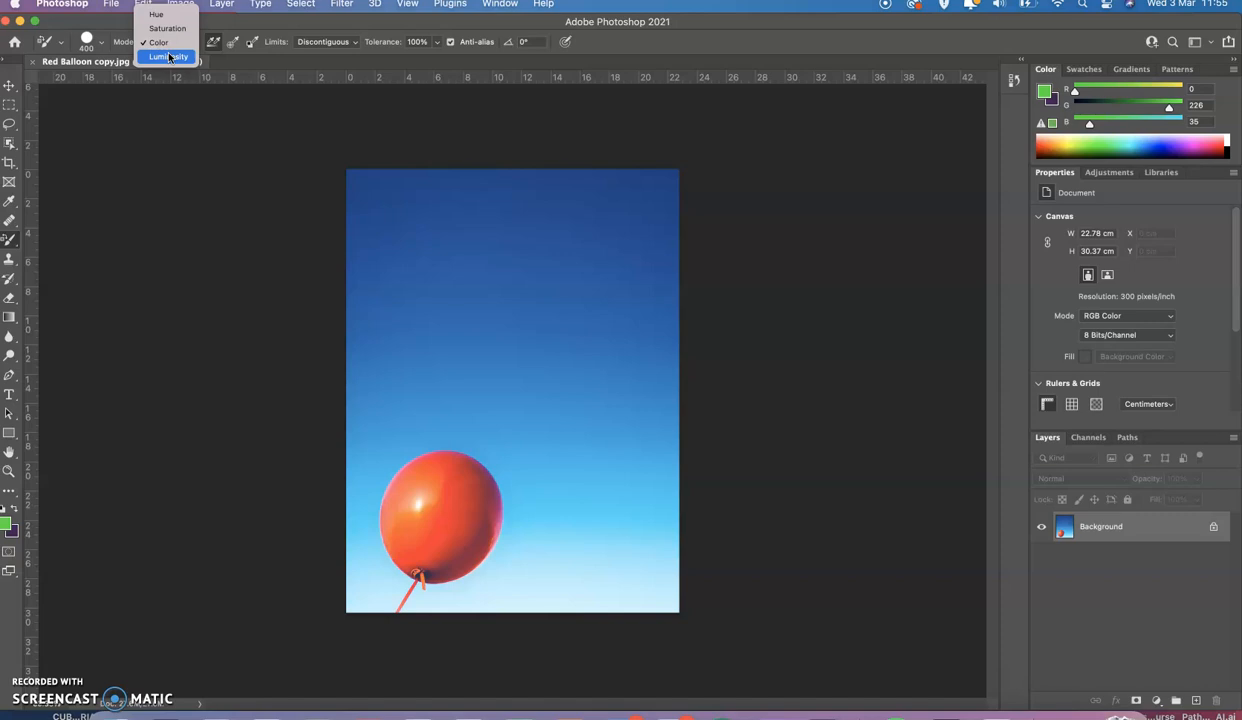
mouse_move(158, 42)
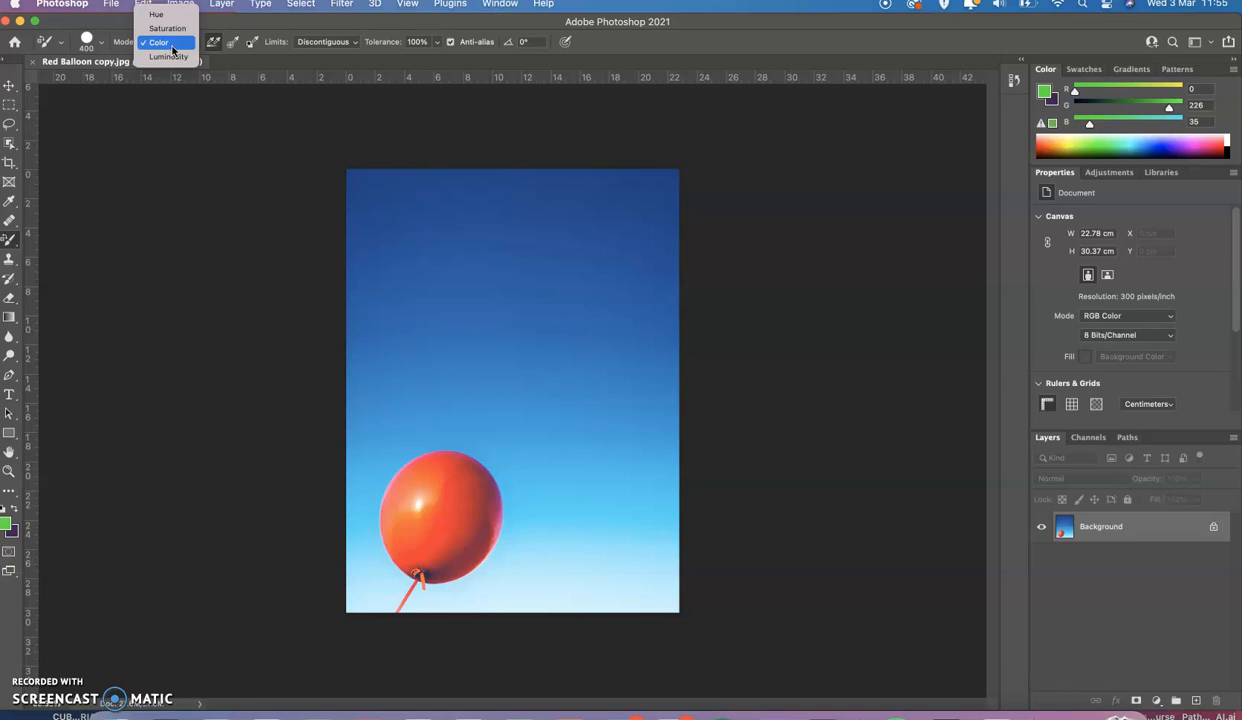
click(159, 42)
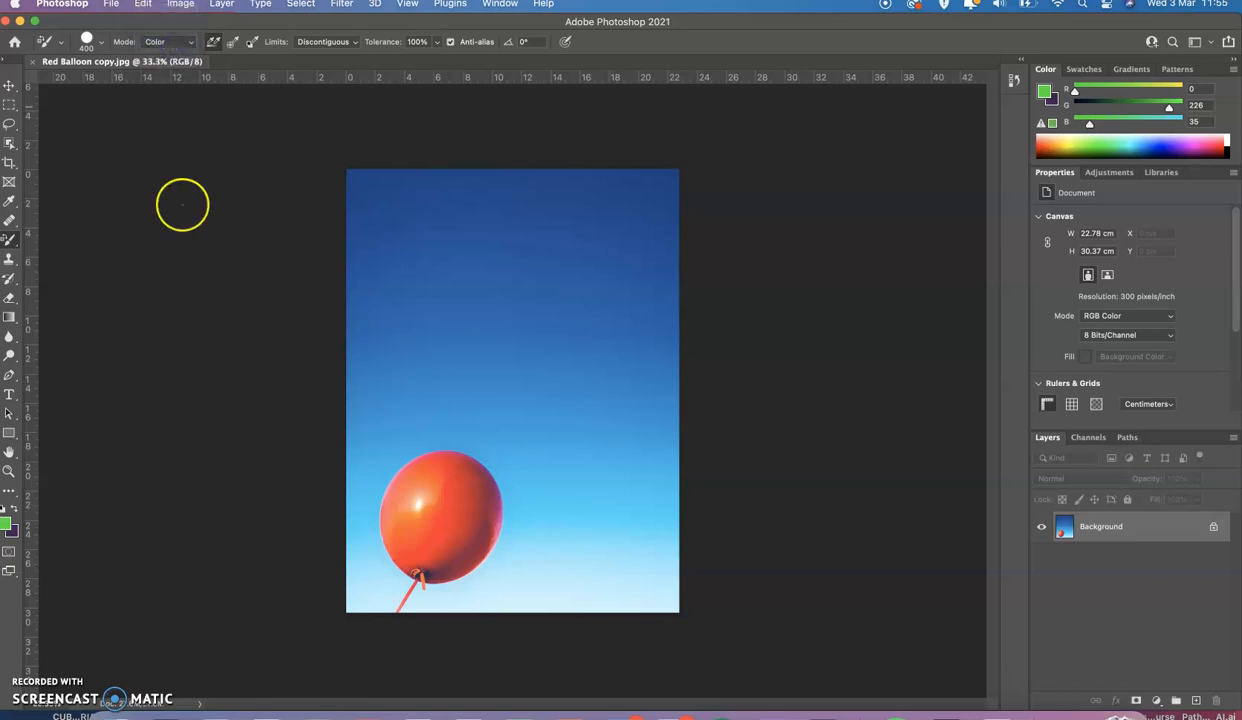
mouse_move(309, 568)
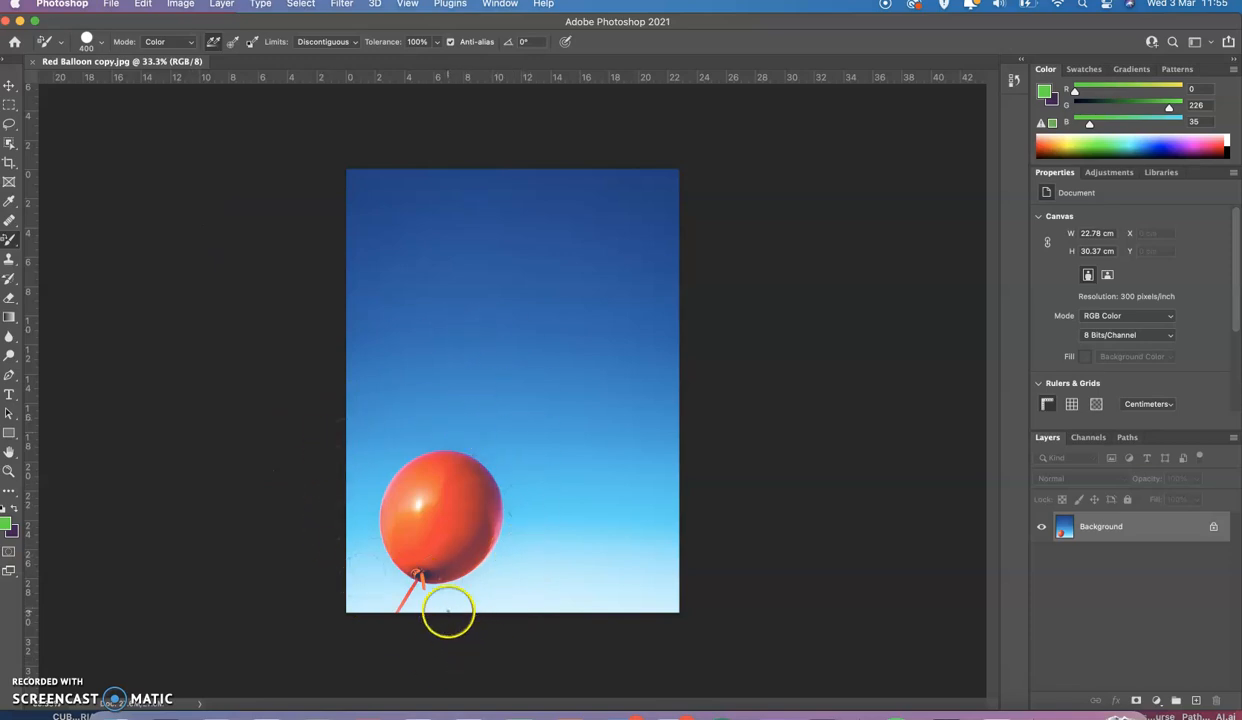
Test-paint green over the balloon, including the remaining red patch near the top
click(415, 465)
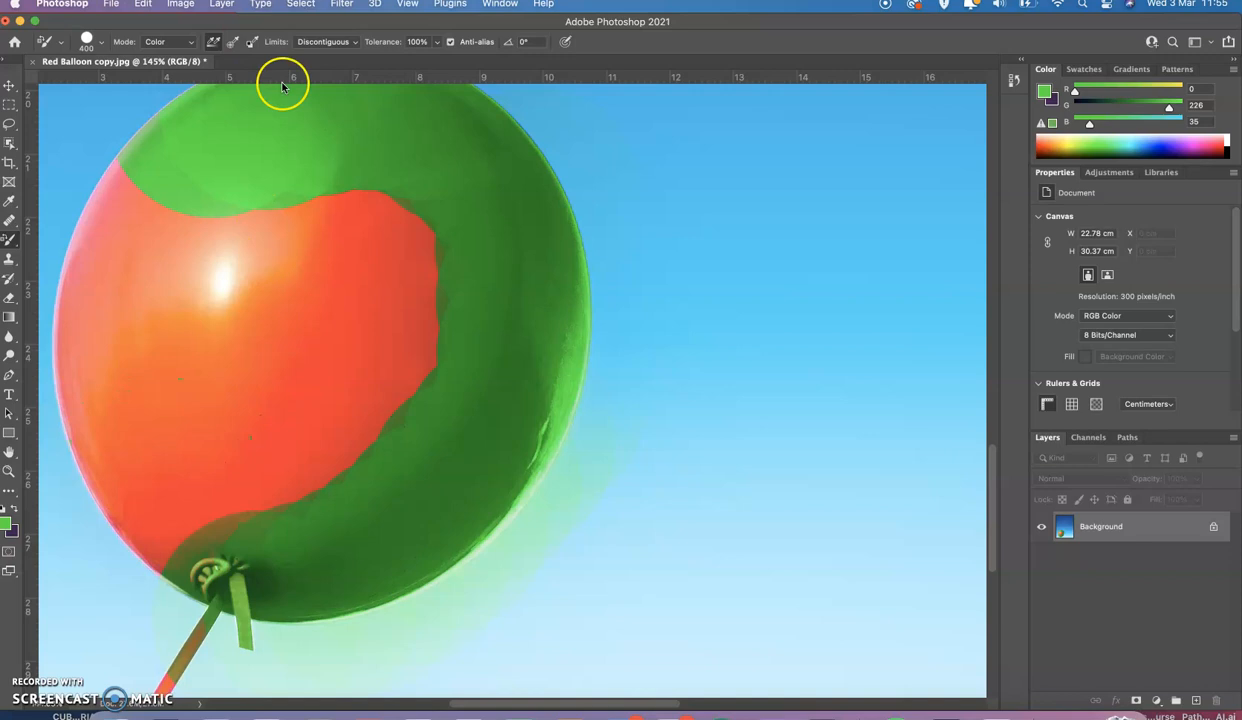
mouse_move(380, 253)
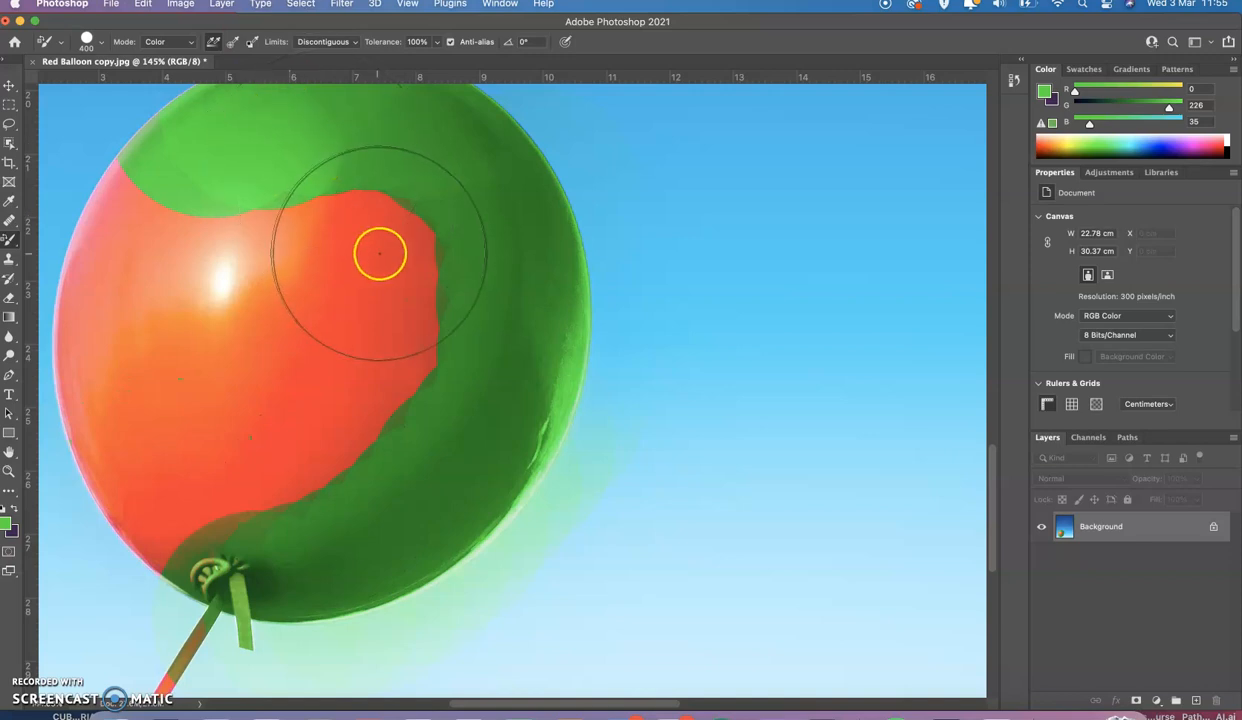
click(380, 253)
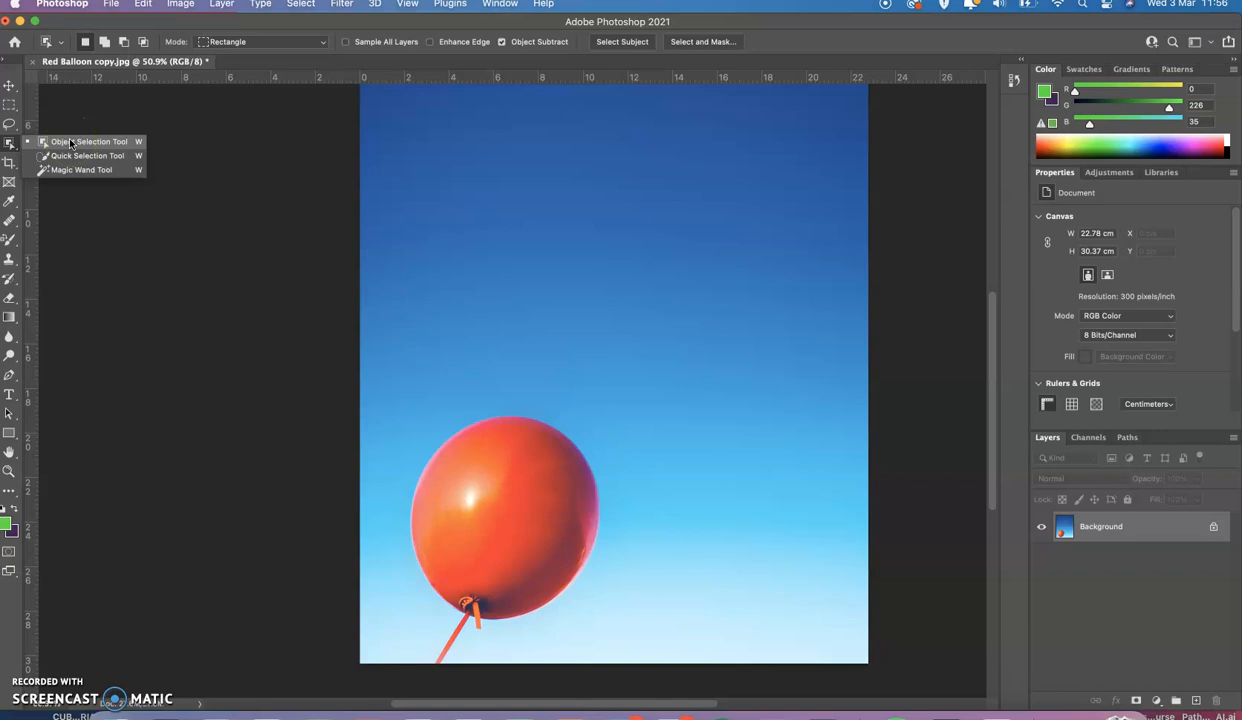
Select the balloon and top of its string with an Object Selection Tool box
click(85, 141)
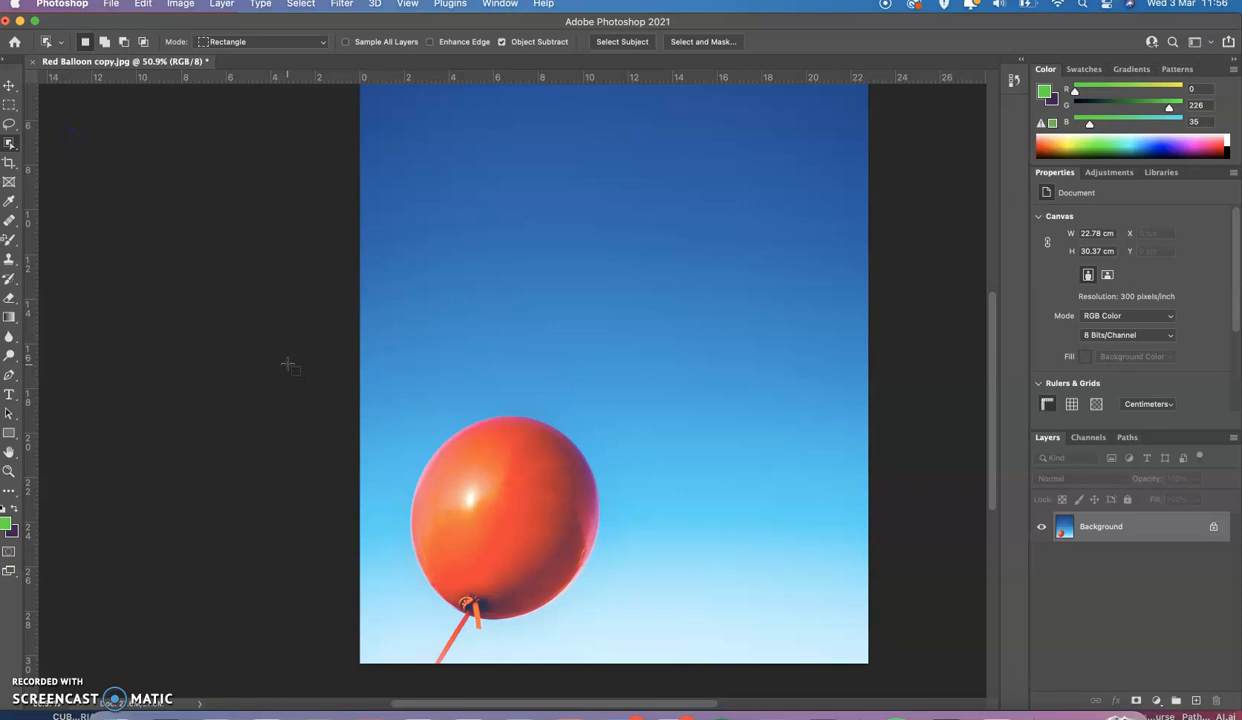
drag(288, 363, 685, 598)
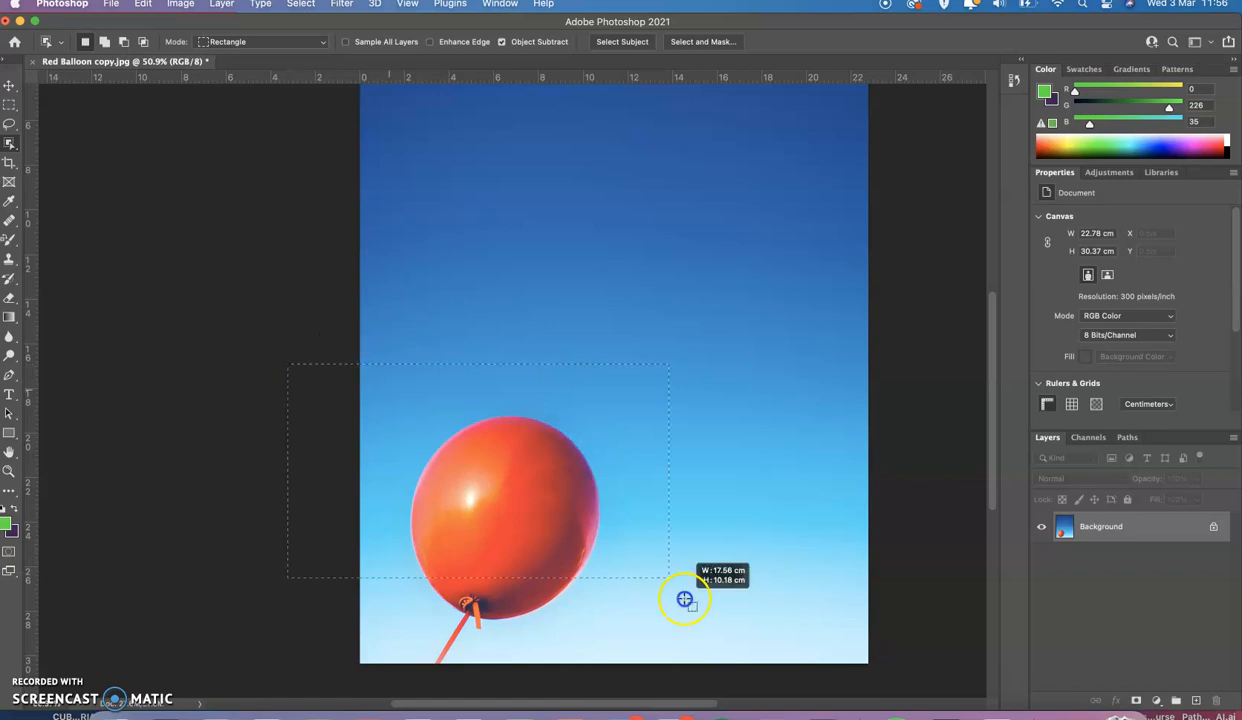
drag(685, 598, 690, 685)
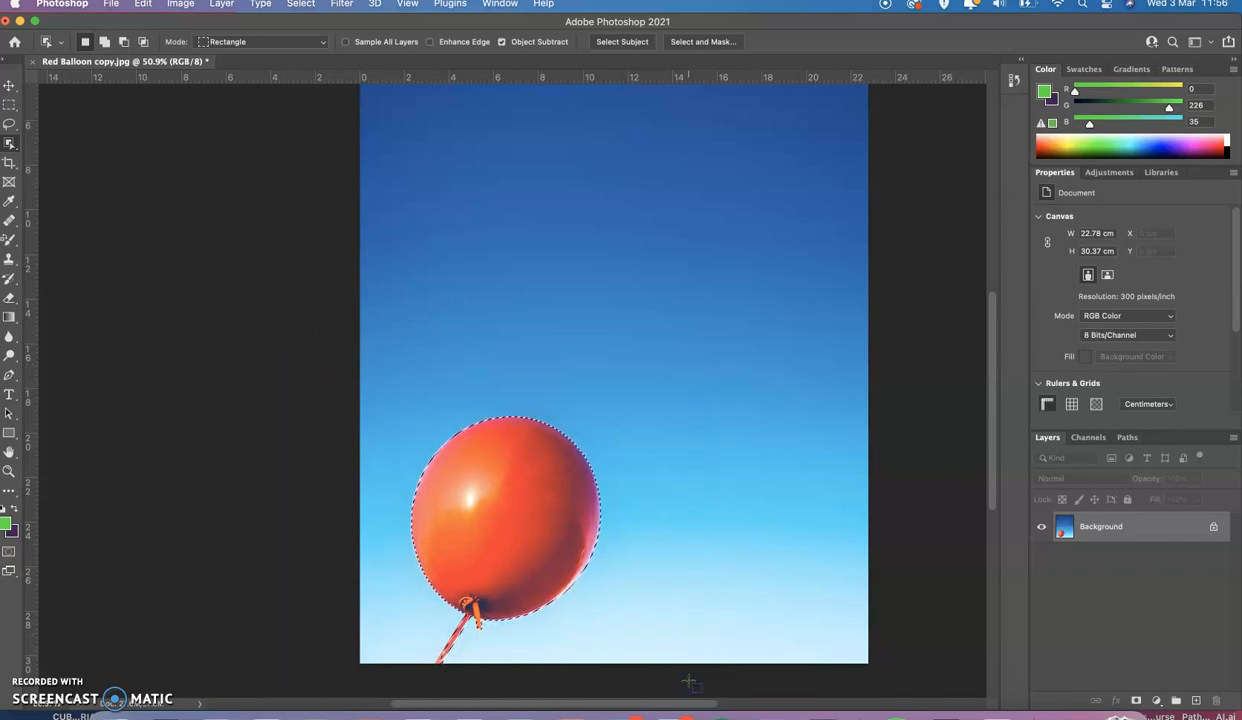
mouse_move(440, 398)
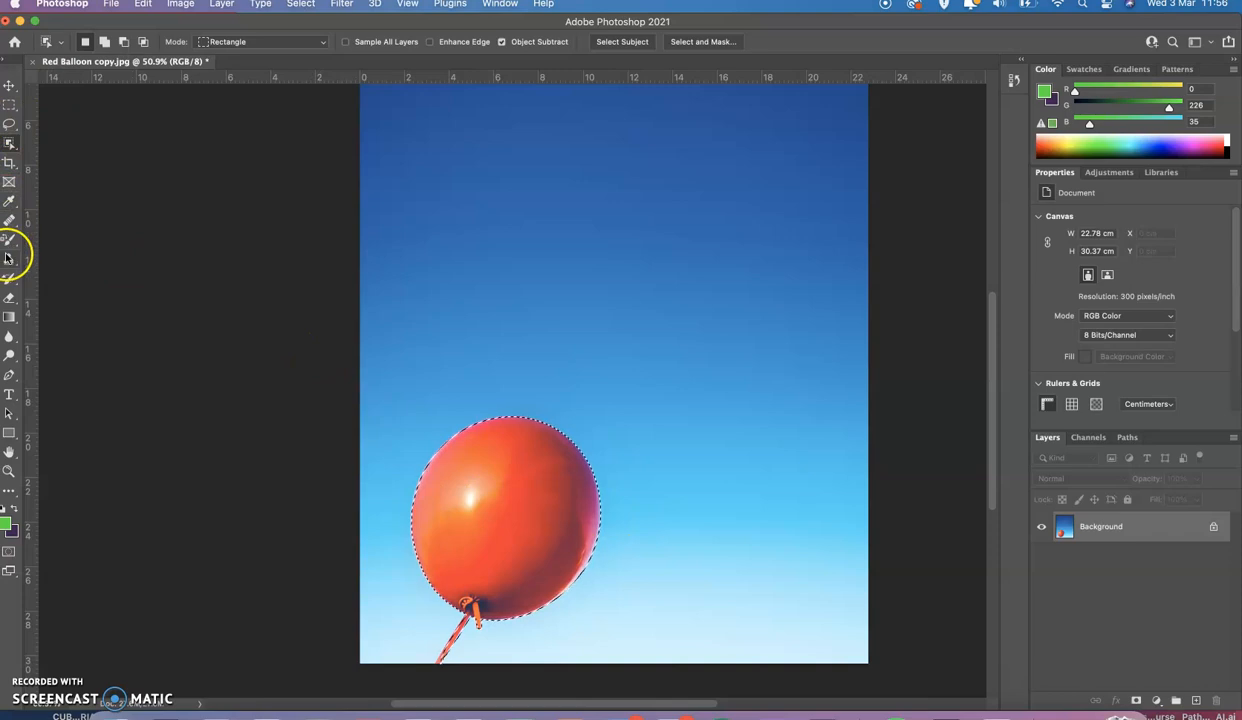
mouse_move(11, 241)
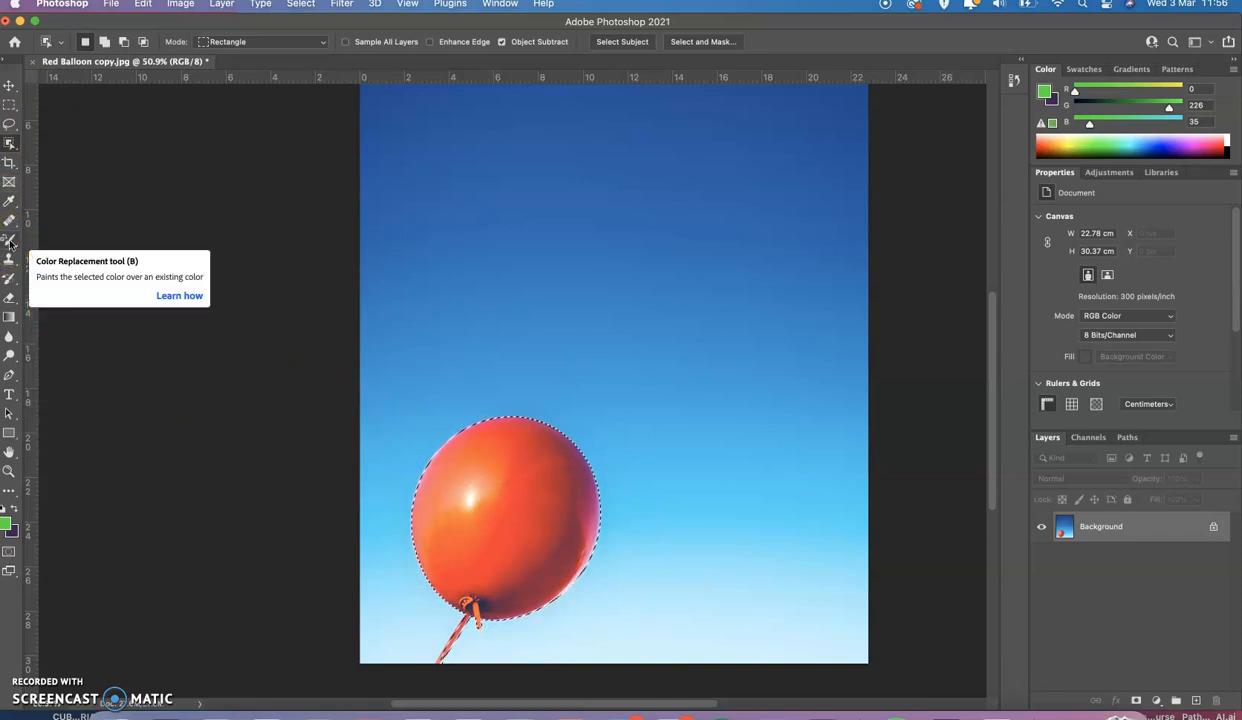
Reselect Color Replacement, raise the green colour's red value, and paint the selected balloon
click(10, 240)
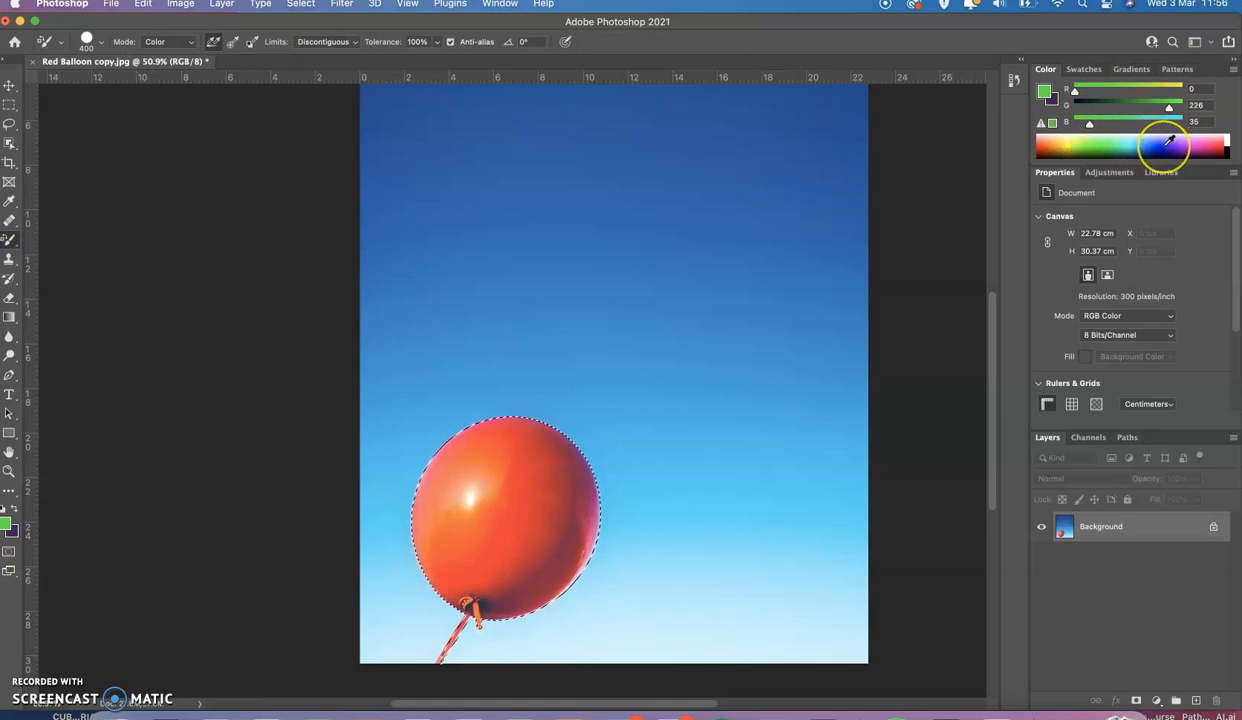
mouse_move(738, 213)
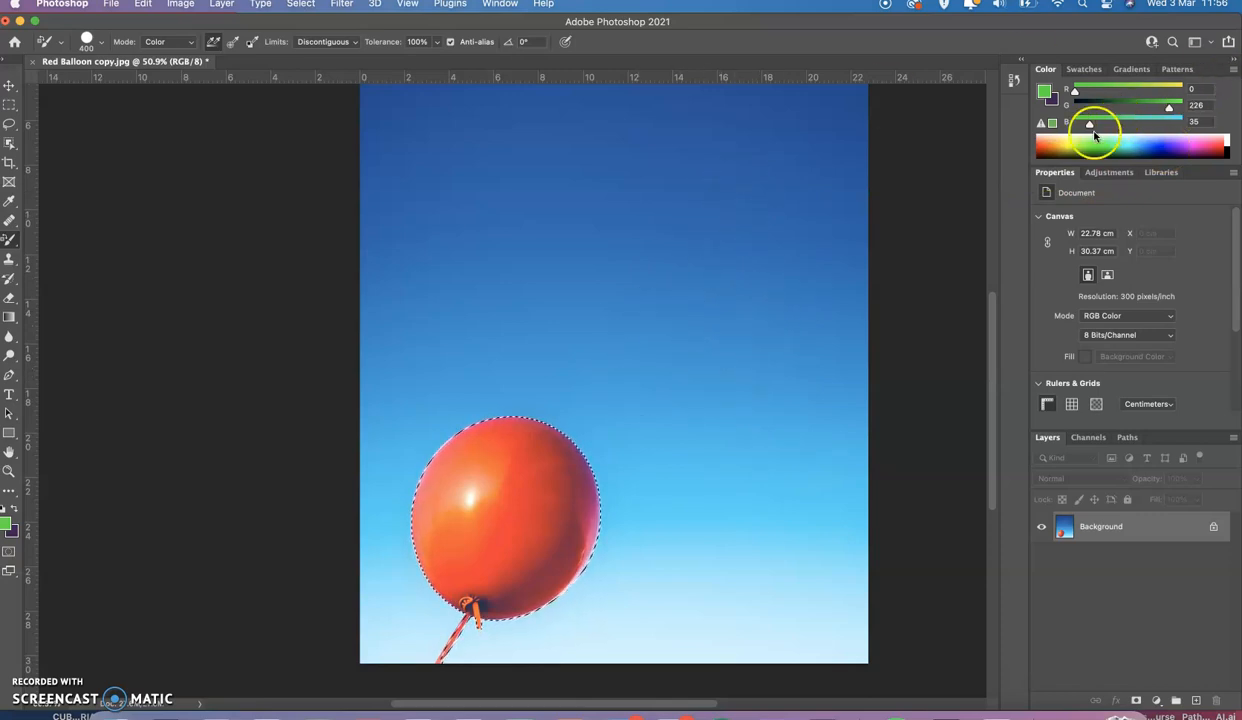
drag(1072, 90, 1093, 90)
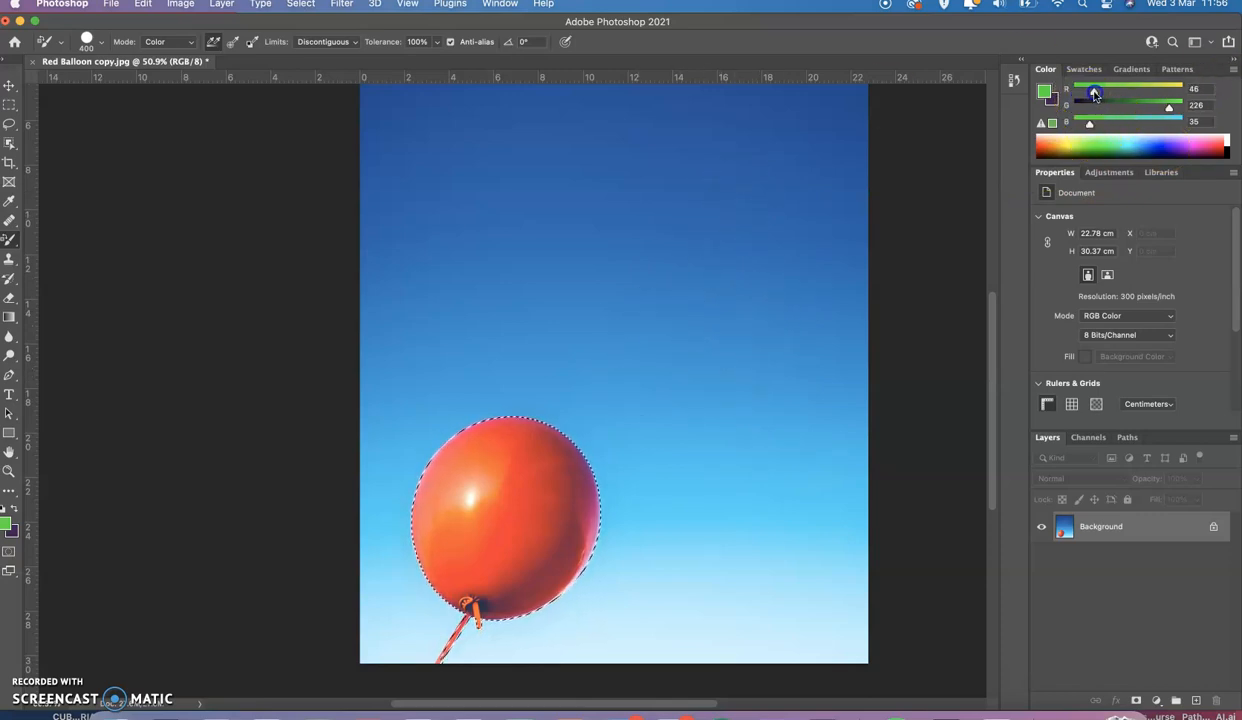
click(435, 515)
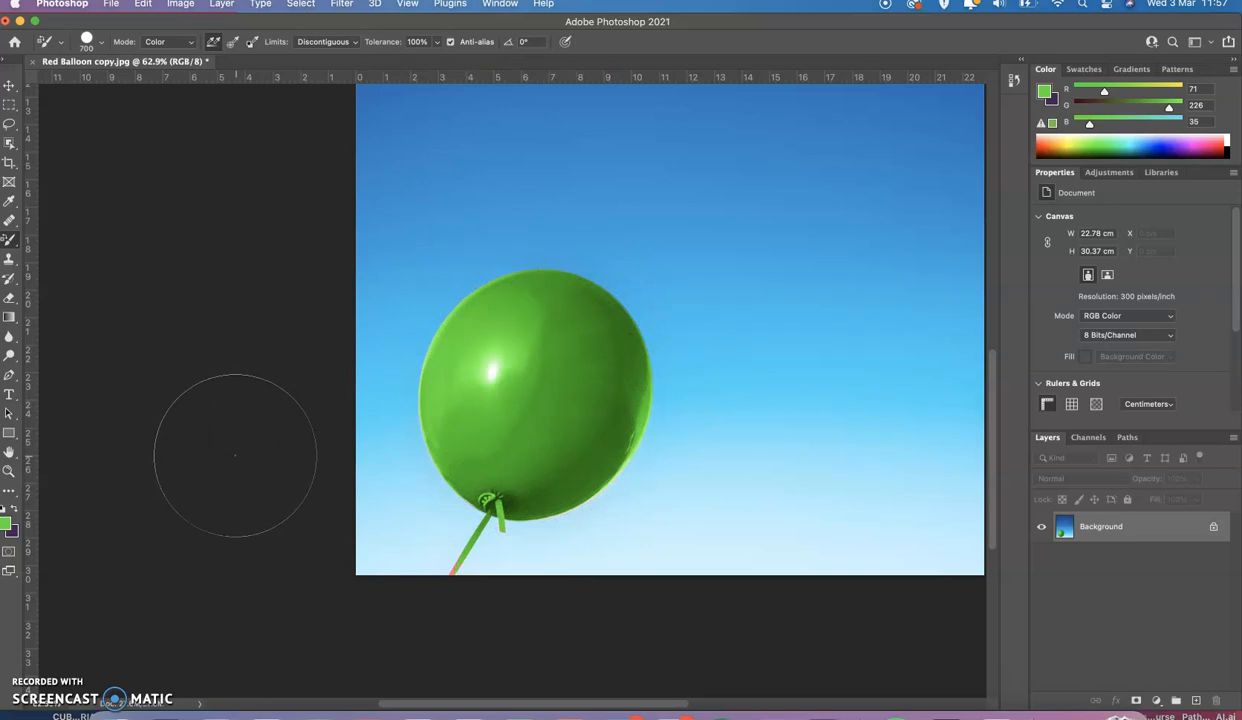
mouse_move(460, 618)
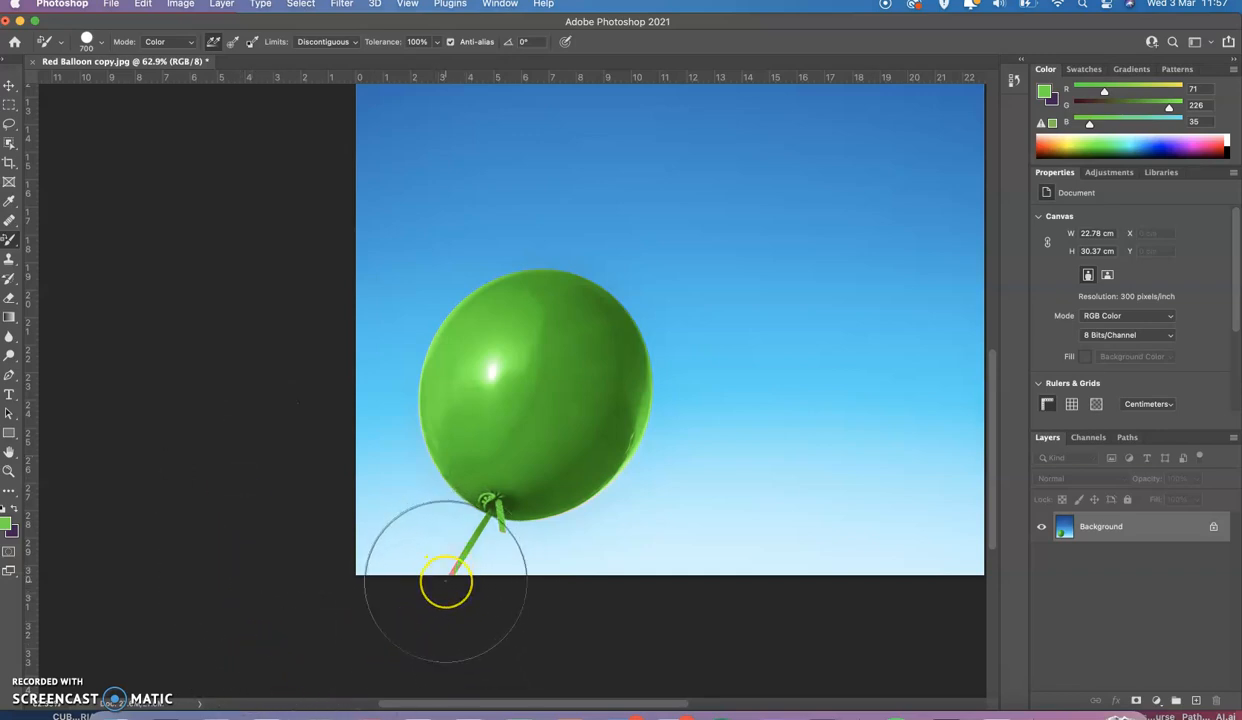
mouse_move(385, 583)
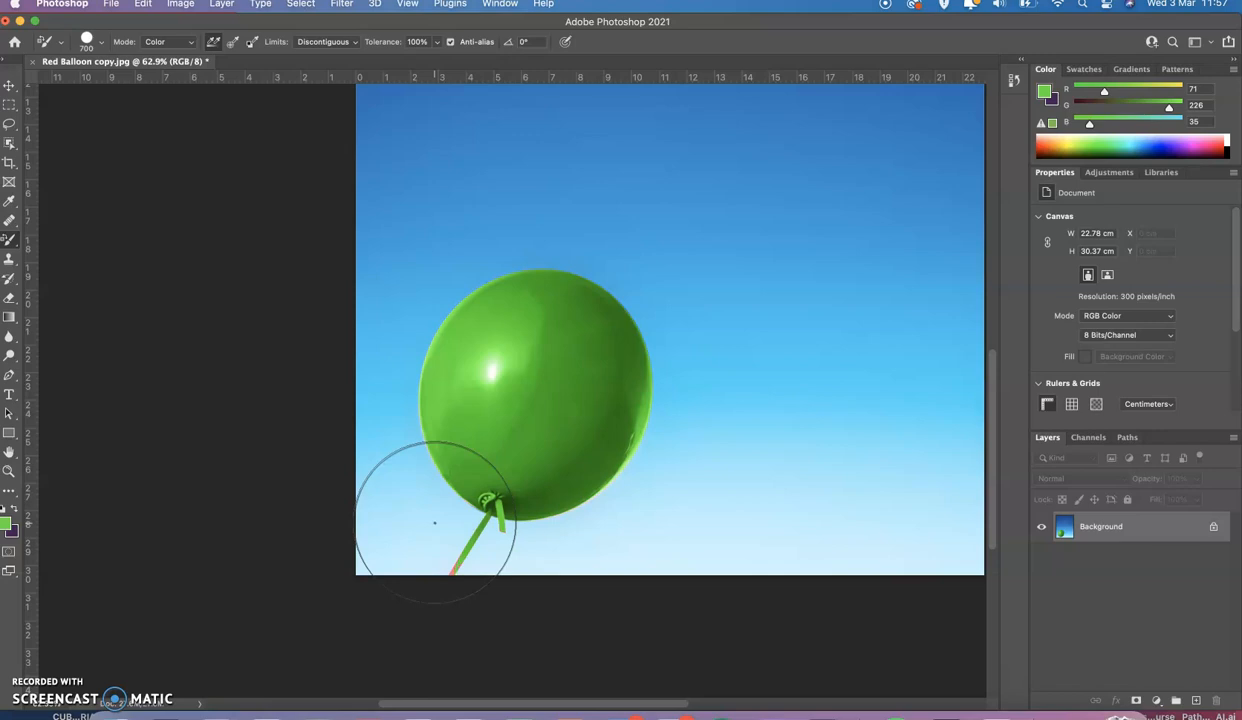
mouse_move(328, 690)
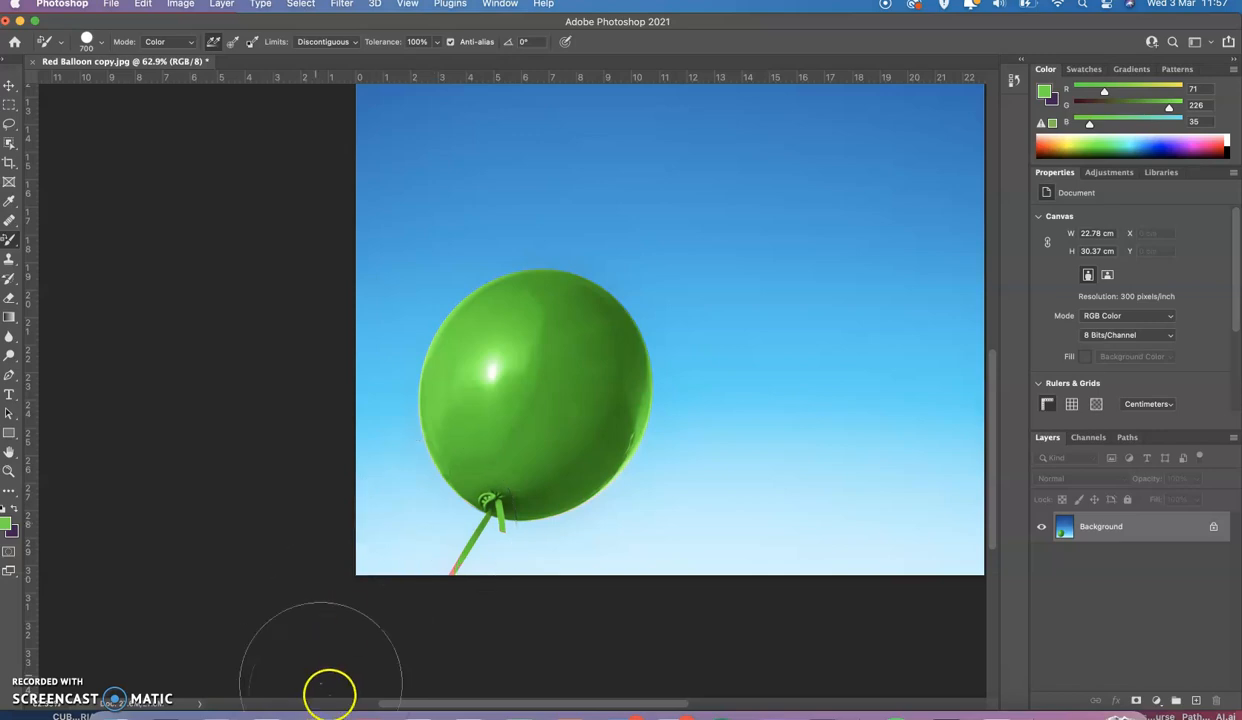
mouse_move(355, 515)
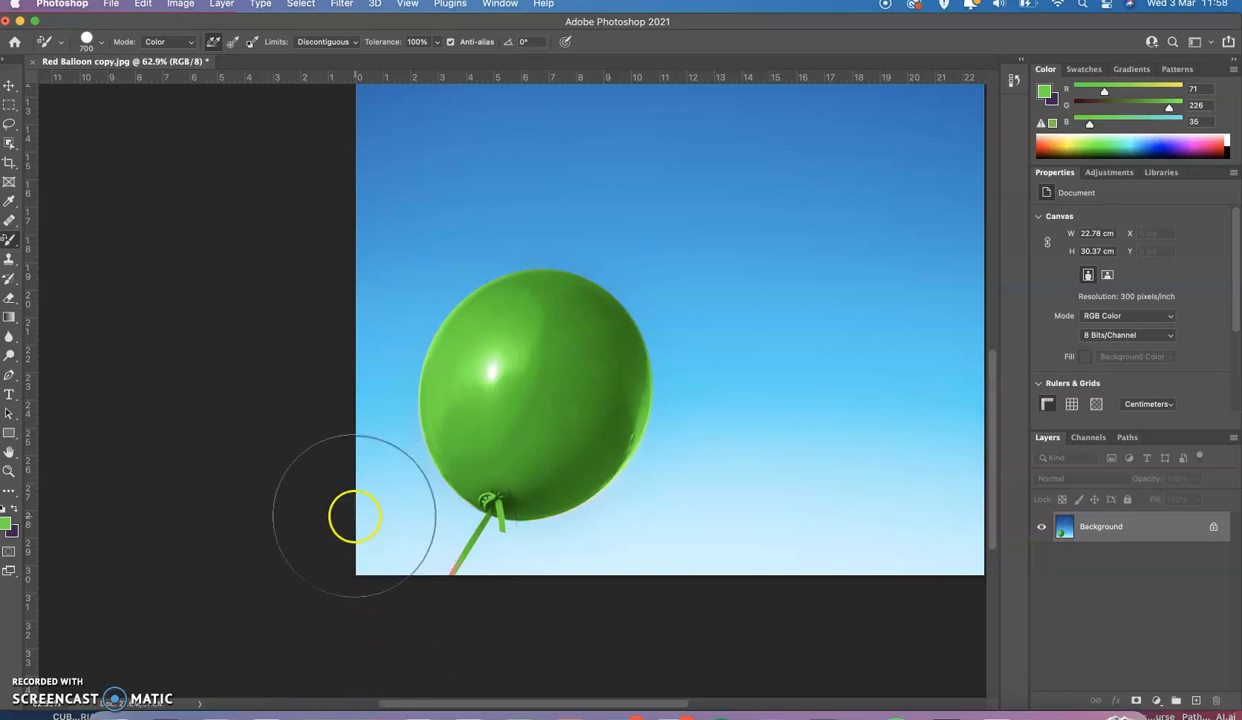